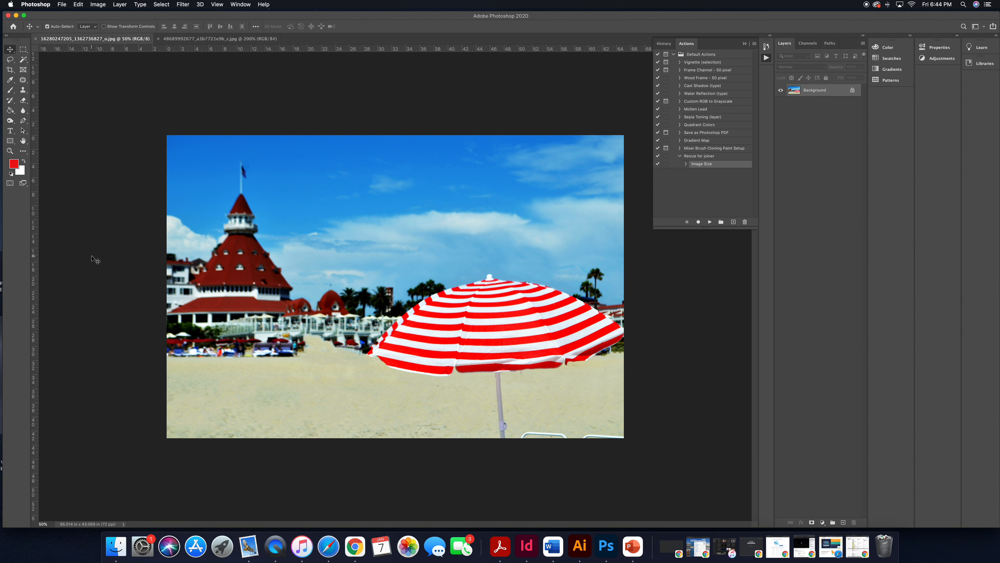
pyautogui.moveTo(99, 259)
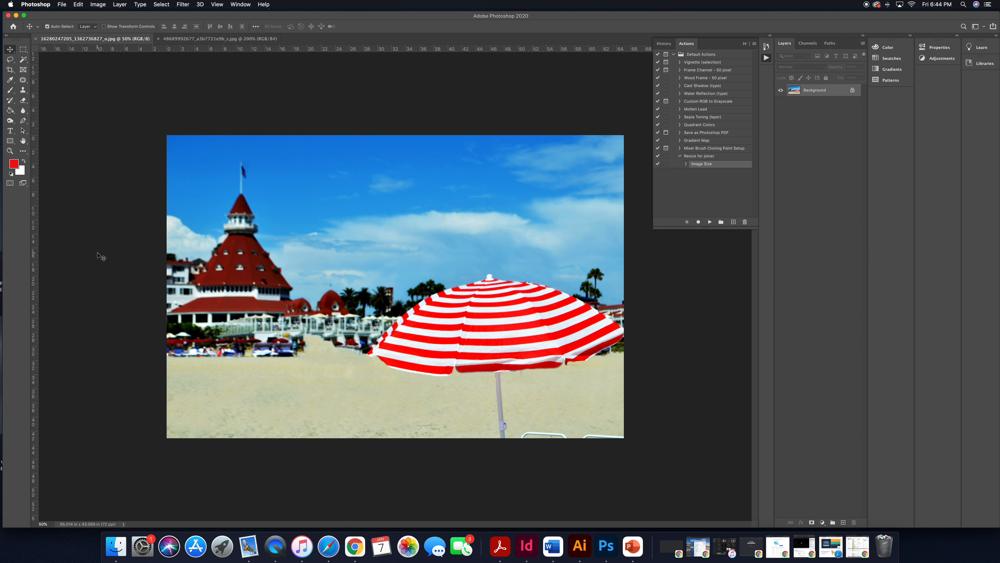
pyautogui.moveTo(95, 273)
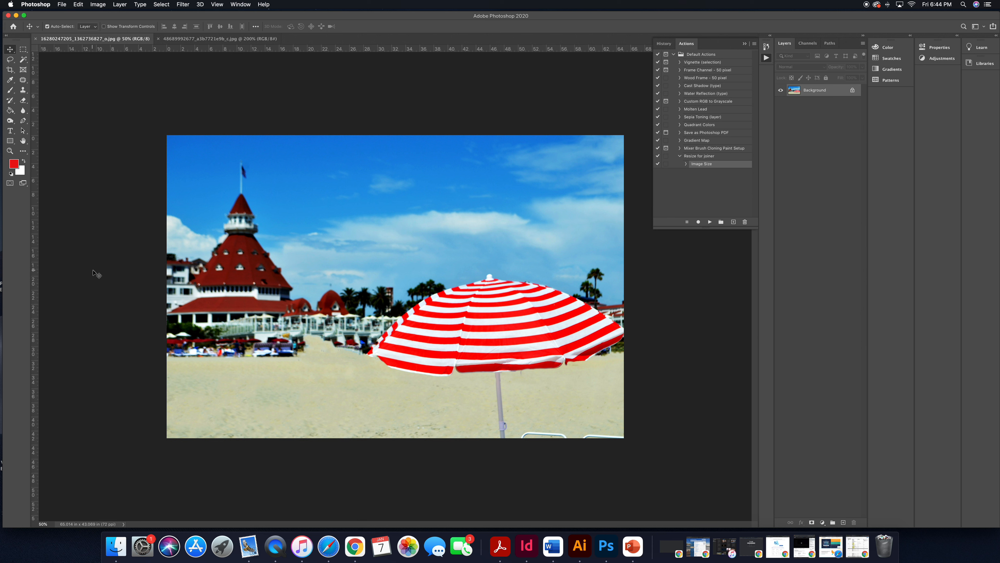
pyautogui.moveTo(172, 293)
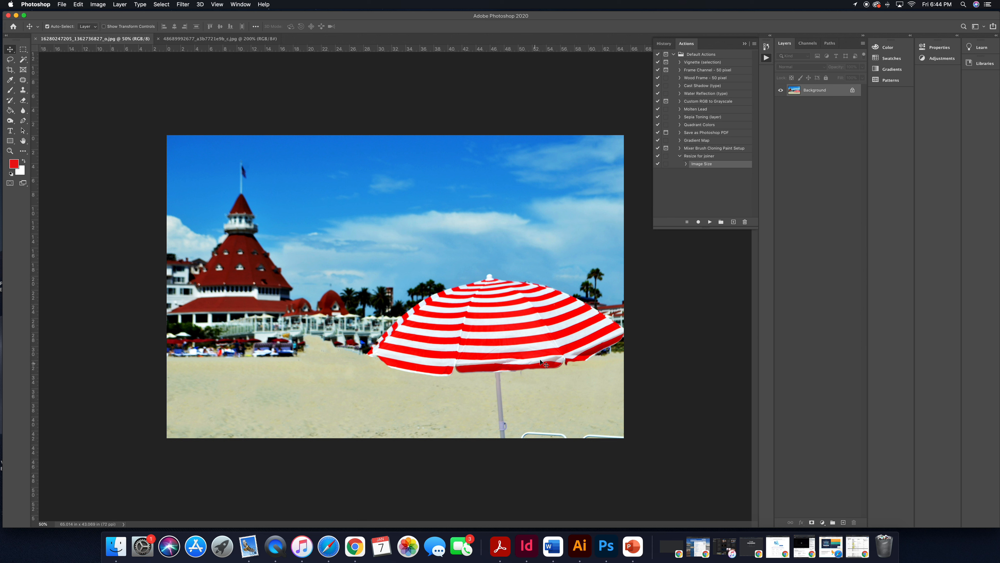
pyautogui.moveTo(535, 267)
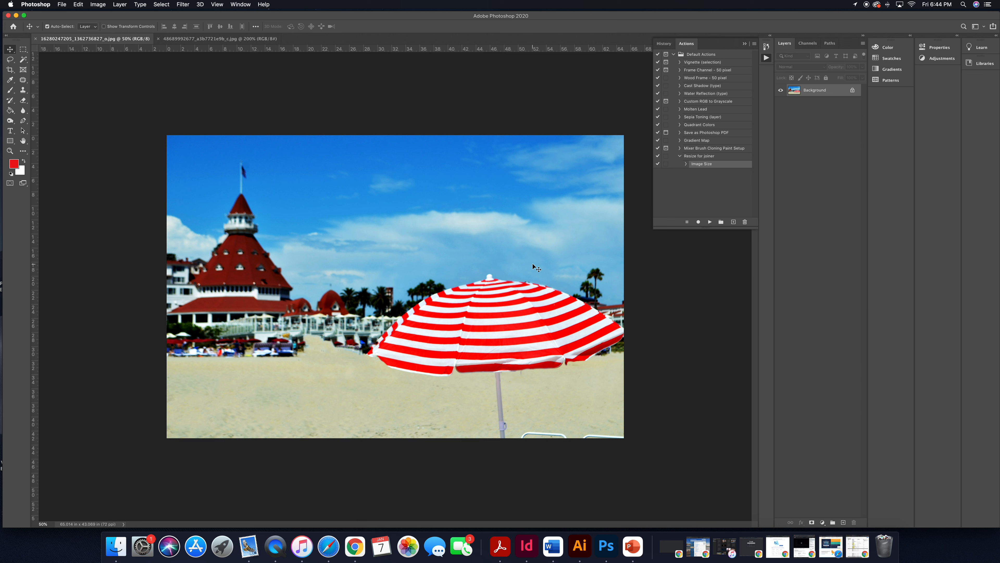
pyautogui.moveTo(549, 327)
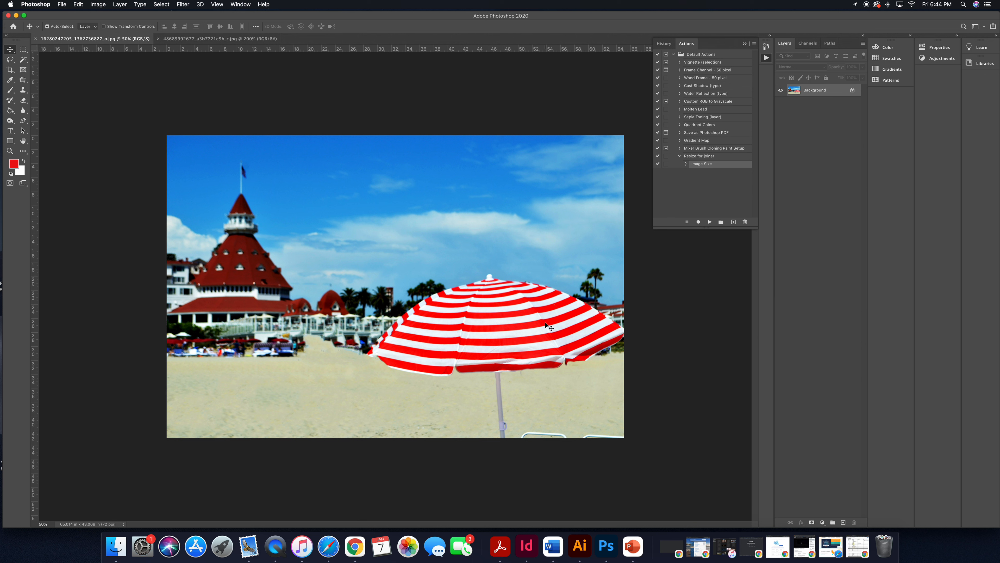
pyautogui.moveTo(558, 364)
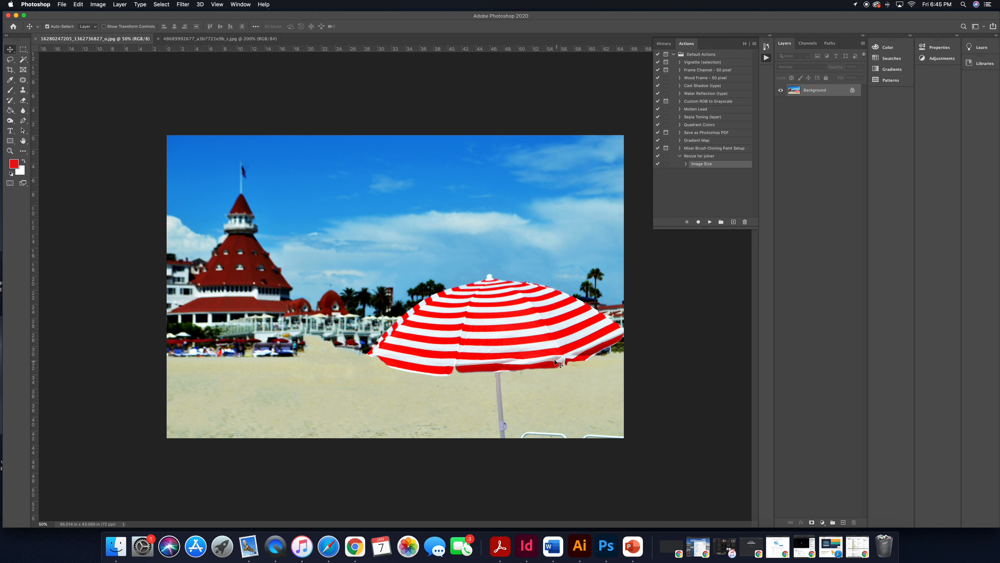
pyautogui.moveTo(271, 319)
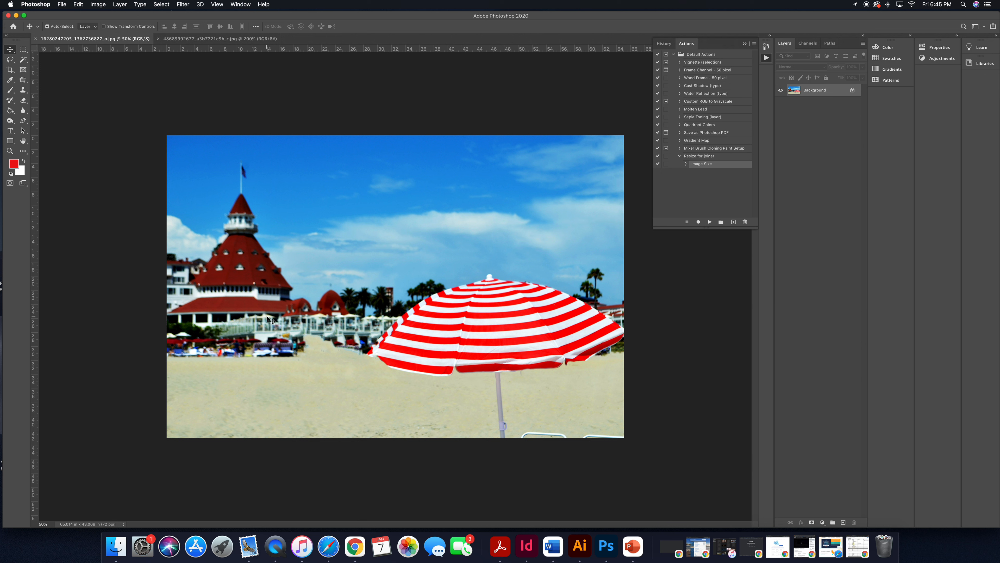
pyautogui.moveTo(439, 218)
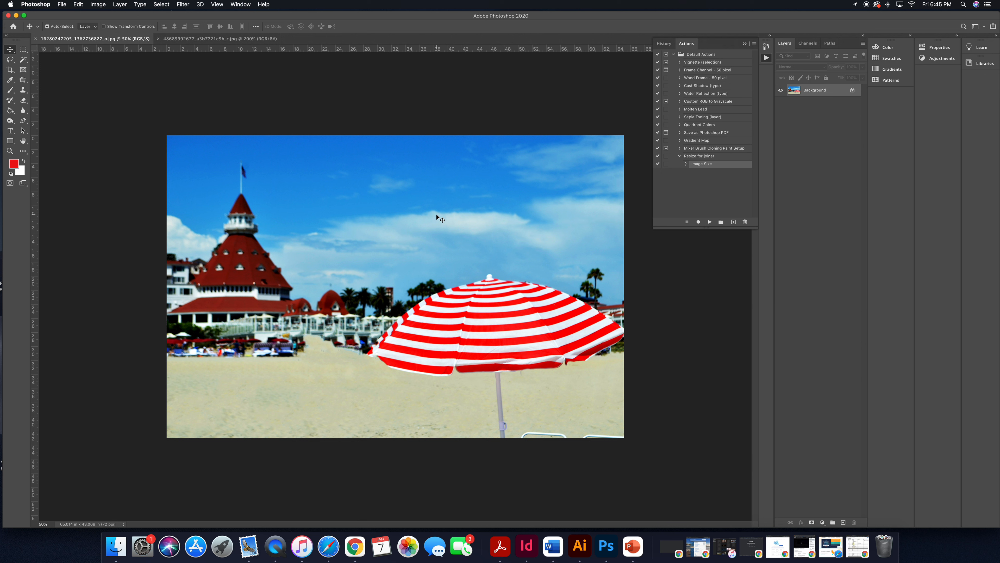
pyautogui.moveTo(343, 302)
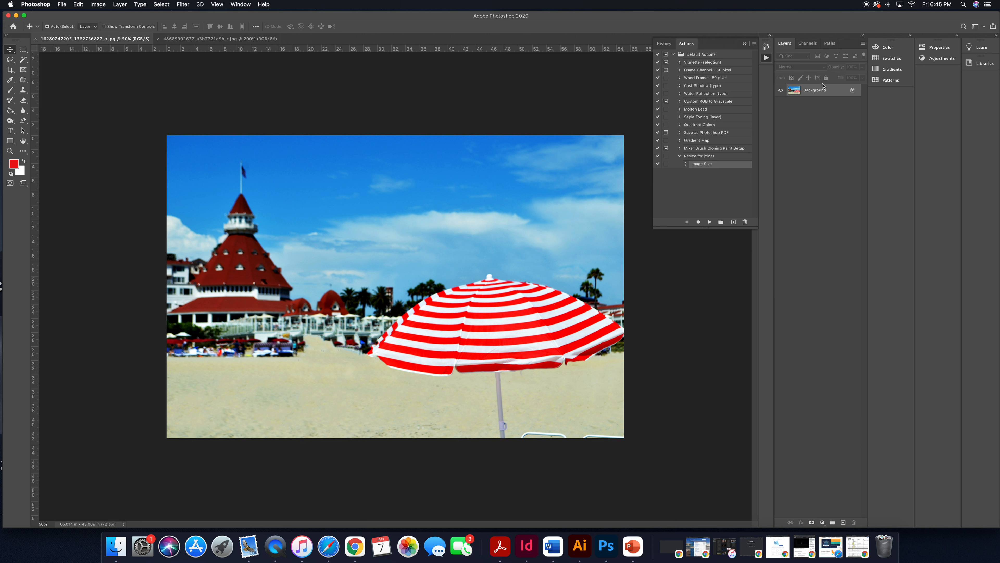
pyautogui.moveTo(812, 148)
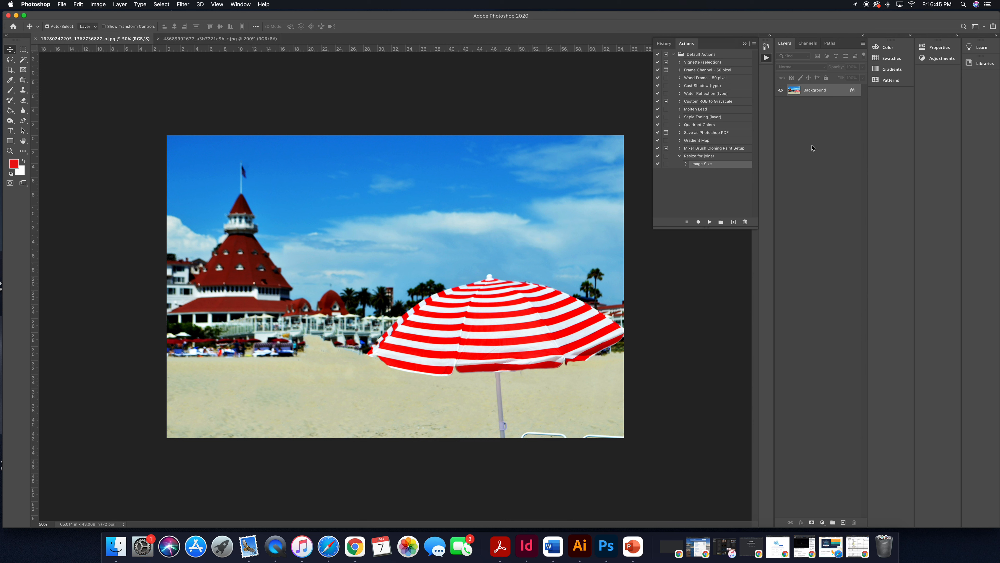
pyautogui.moveTo(140, 102)
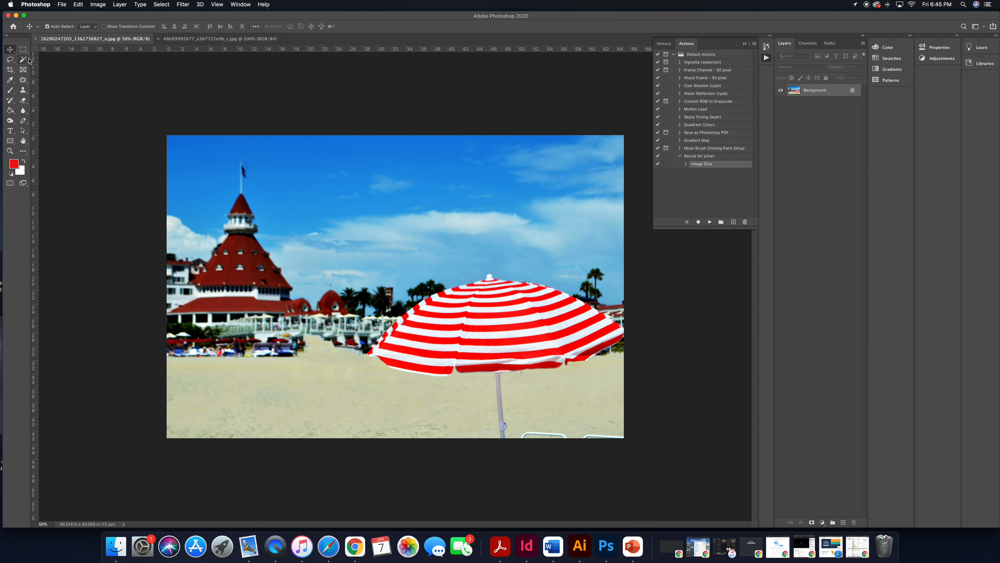
pyautogui.moveTo(599, 198)
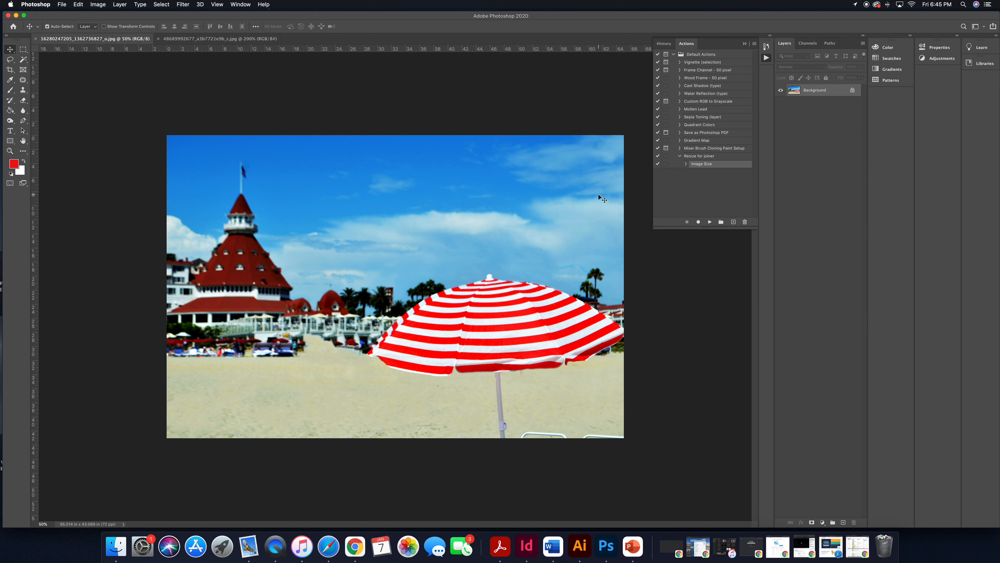
pyautogui.moveTo(812, 310)
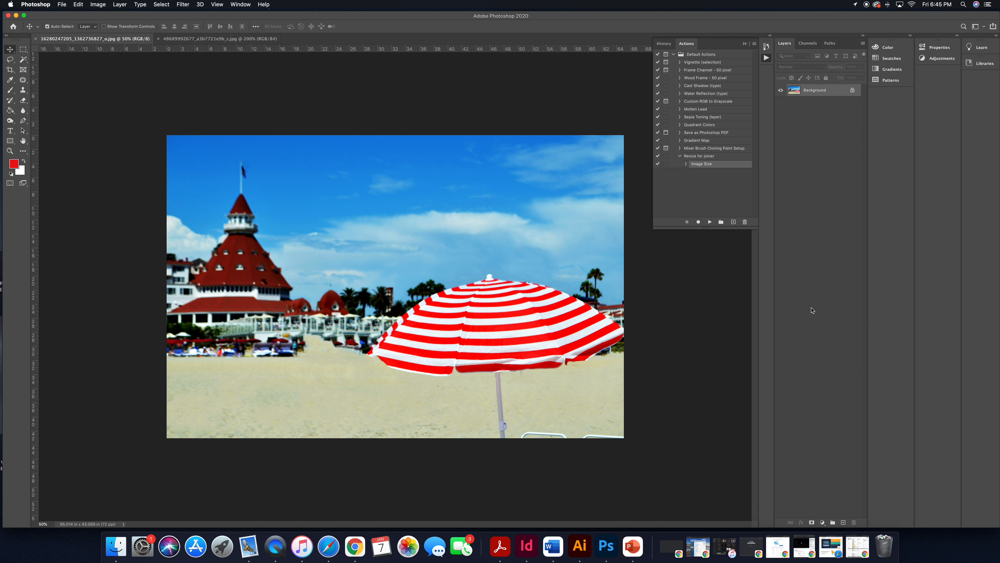
pyautogui.moveTo(865, 498)
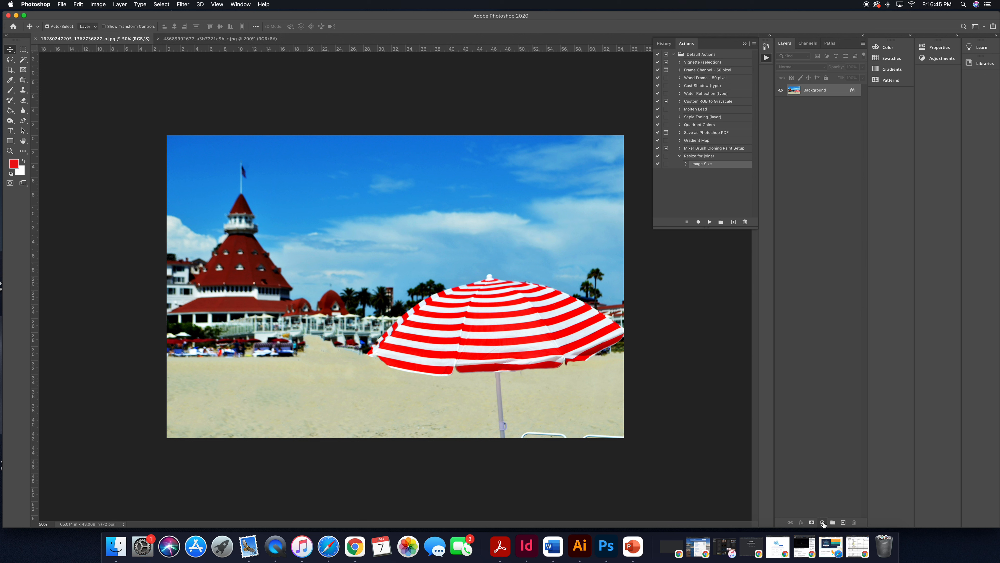
# Add a Black & White adjustment layer that turns the beach photo greyscale.
pyautogui.click(823, 523)
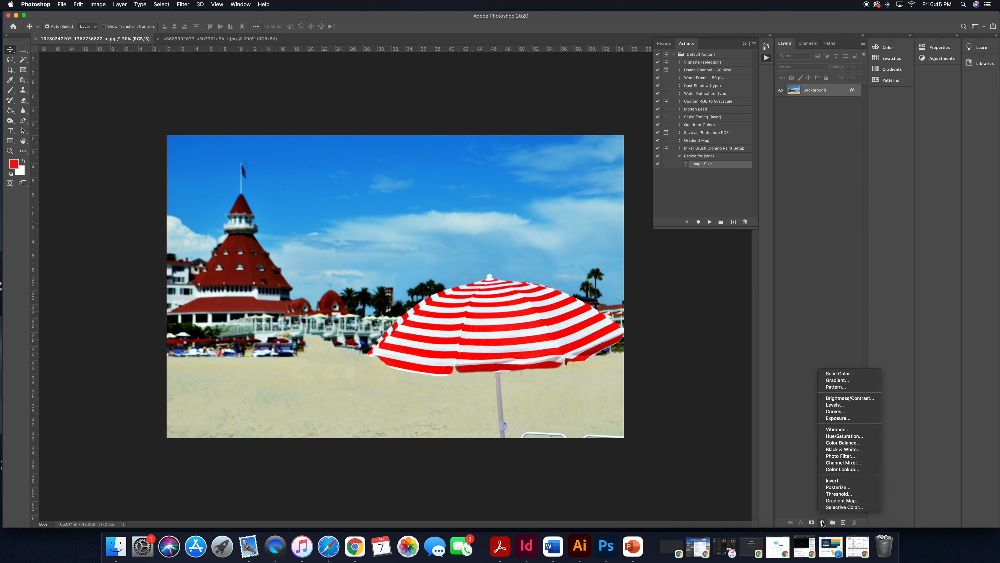
pyautogui.moveTo(843, 449)
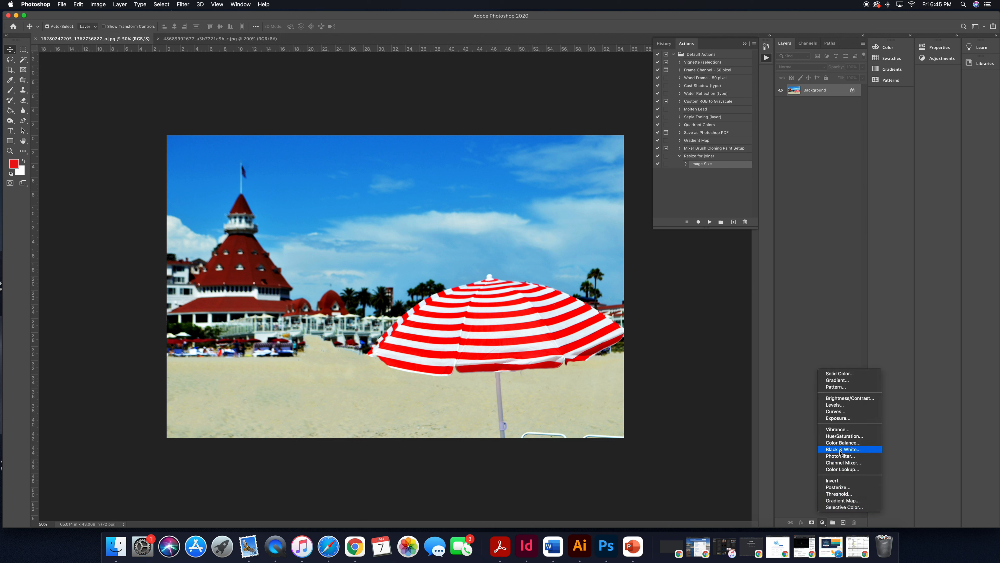
pyautogui.click(843, 449)
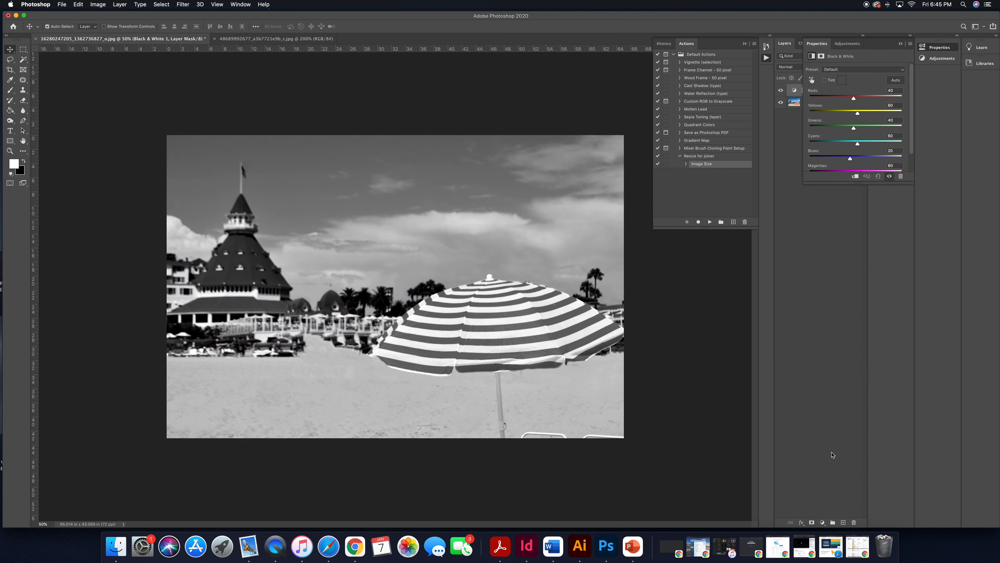
pyautogui.moveTo(604, 219)
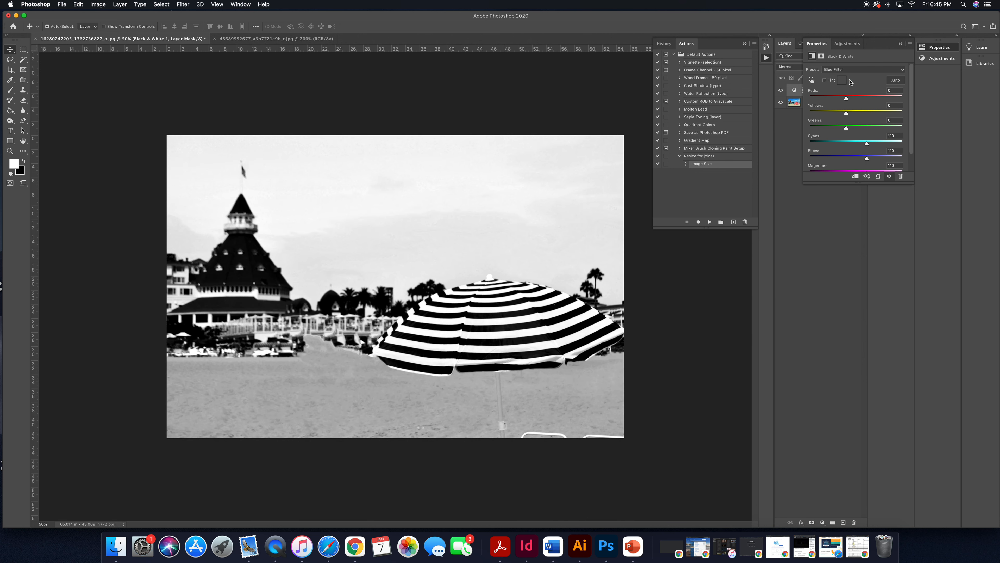
# Try several presets including Maximum White and Maximum Black, then settle on Darker.
pyautogui.click(863, 69)
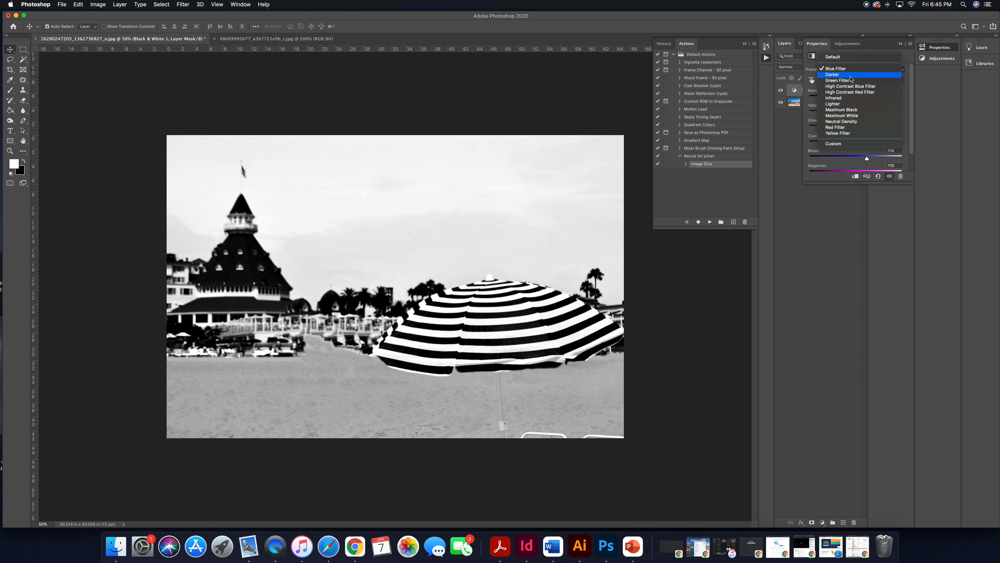
pyautogui.click(832, 74)
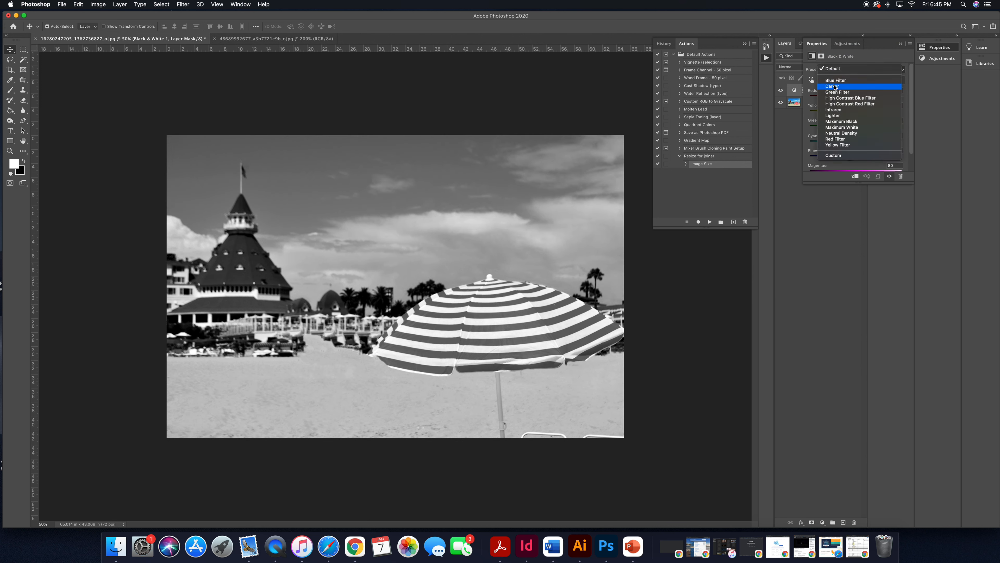
pyautogui.click(836, 91)
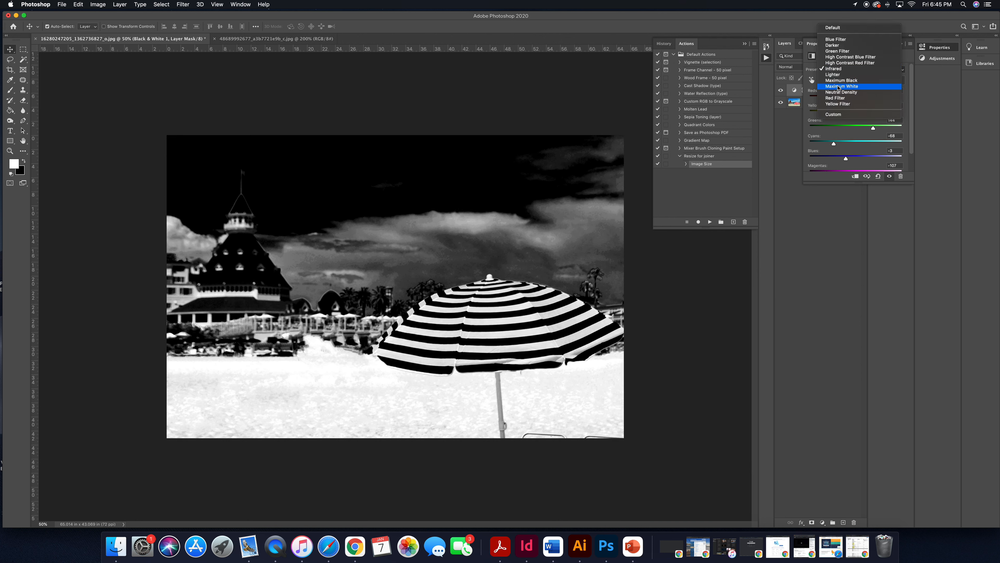
pyautogui.click(842, 86)
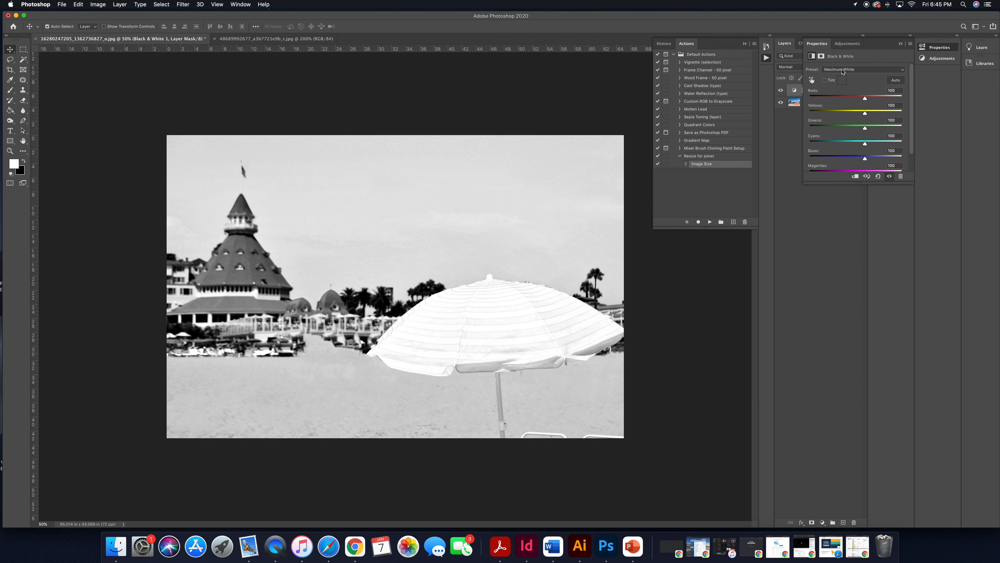
pyautogui.click(867, 70)
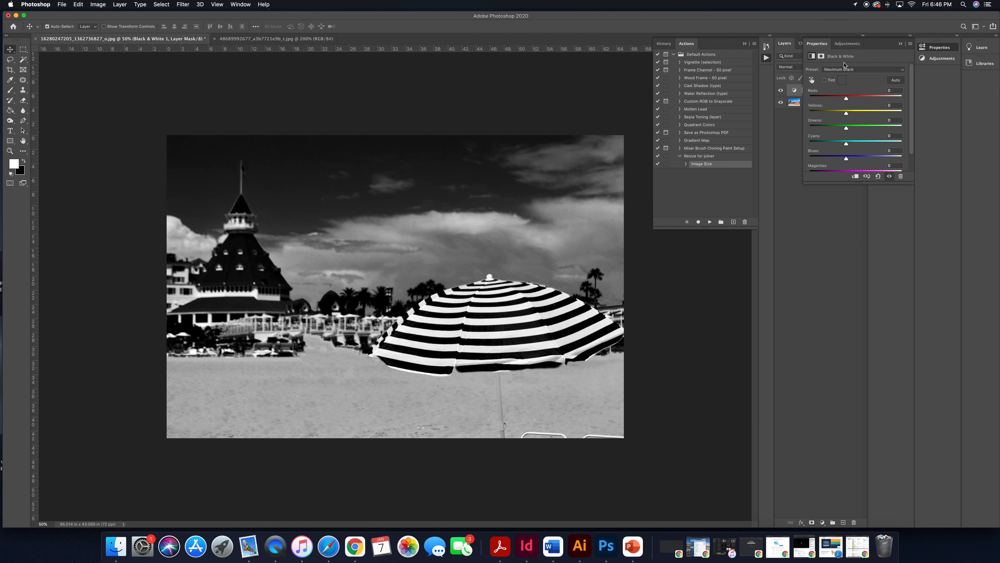
pyautogui.moveTo(844, 67)
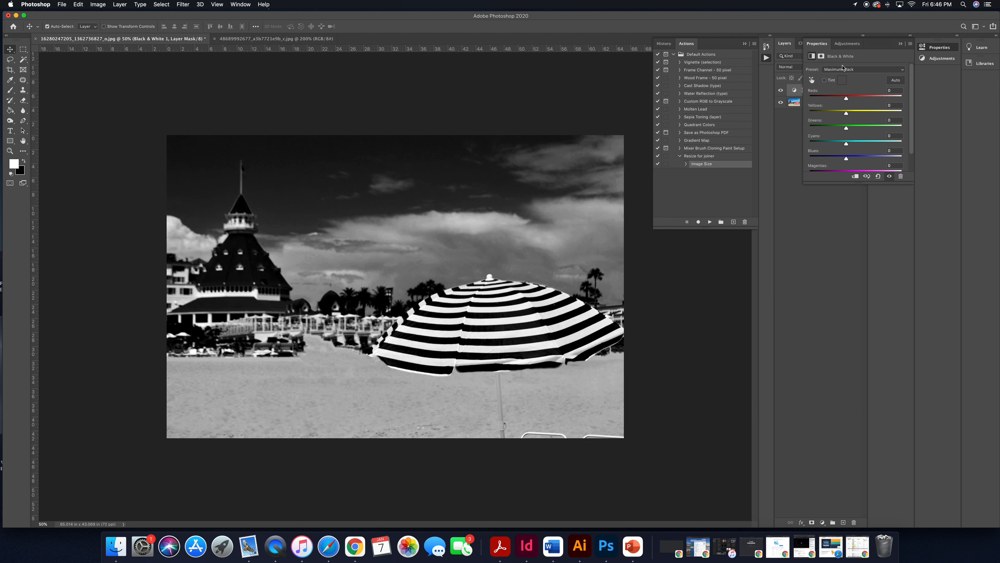
pyautogui.click(864, 69)
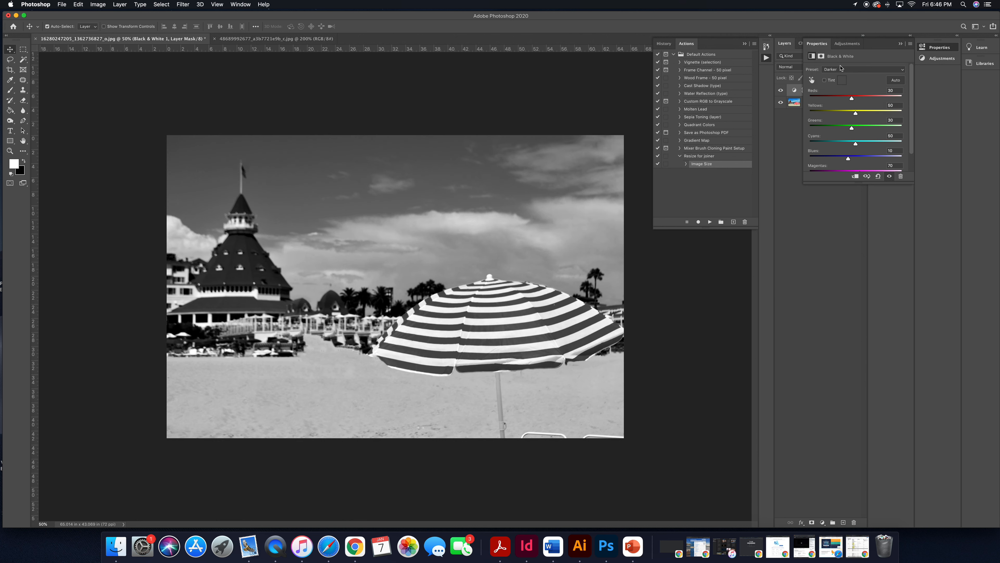
pyautogui.moveTo(624, 133)
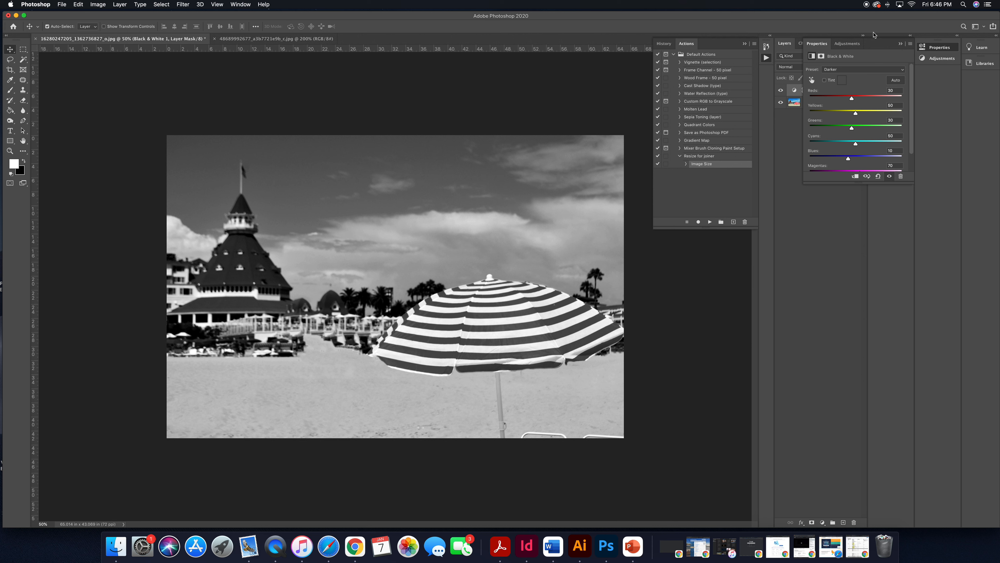
pyautogui.click(784, 44)
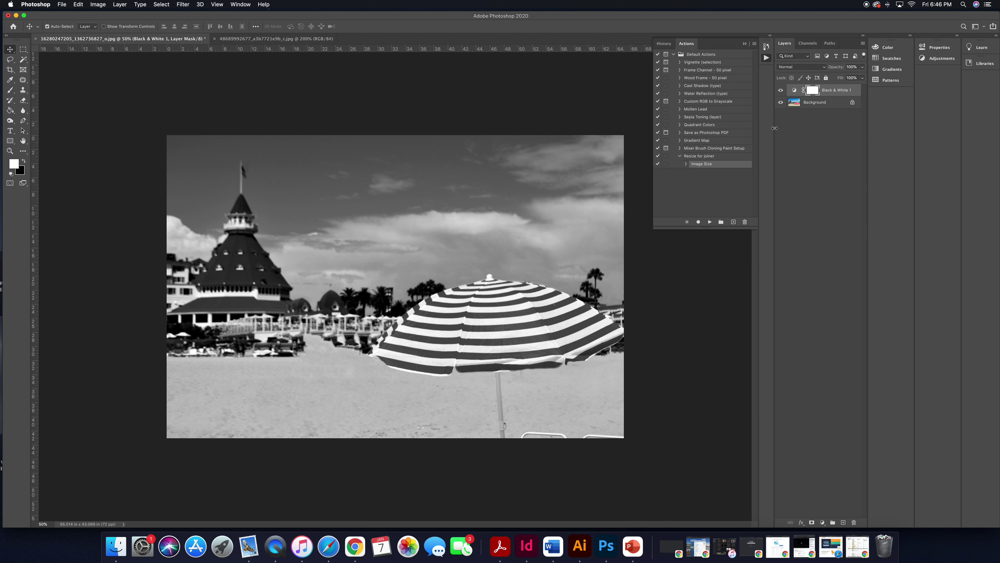
pyautogui.moveTo(791, 108)
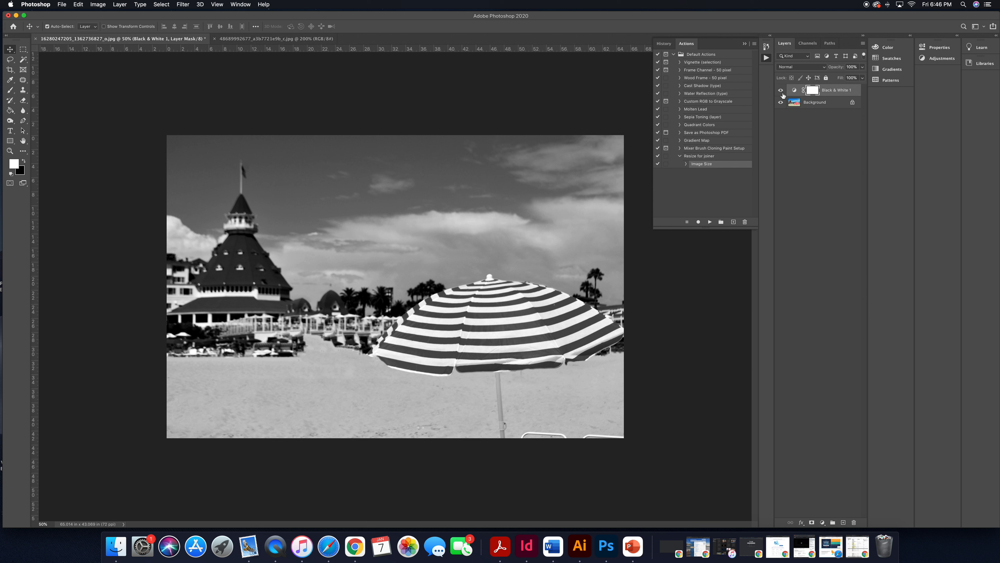
pyautogui.moveTo(832, 94)
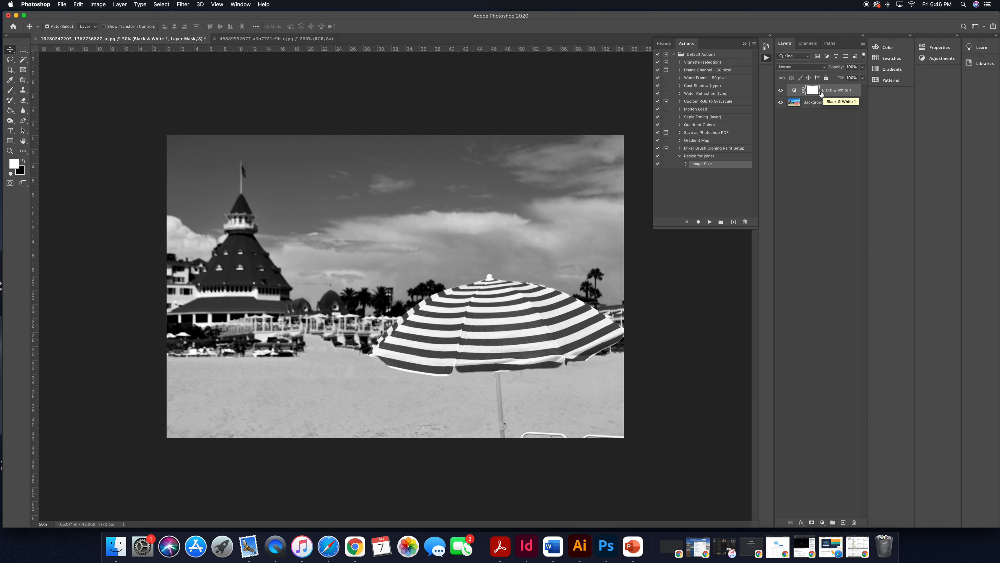
pyautogui.moveTo(569, 117)
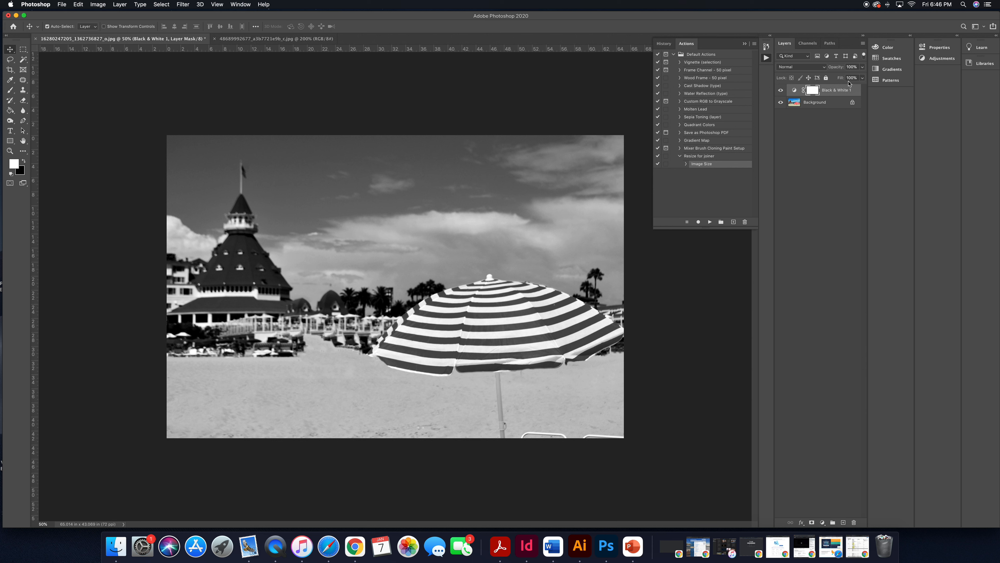
pyautogui.moveTo(554, 141)
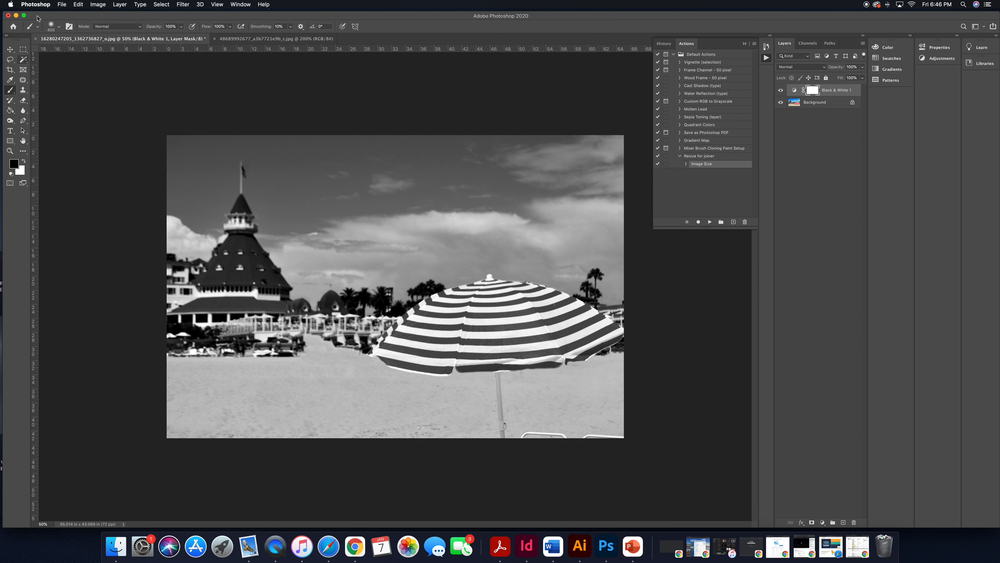
# Set a 400 px Soft Round brush with hardness raised to 76%.
pyautogui.click(59, 26)
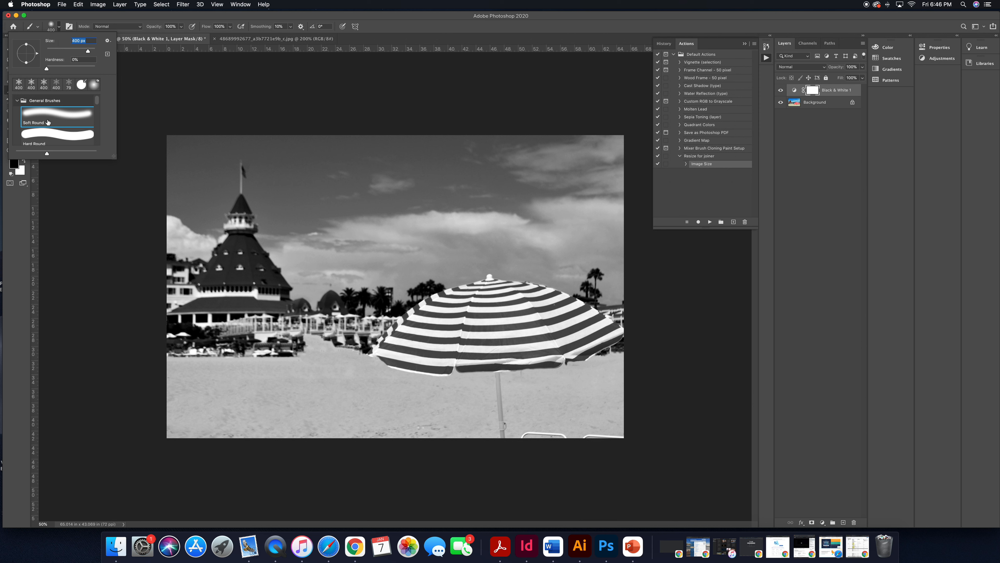
pyautogui.moveTo(46, 69)
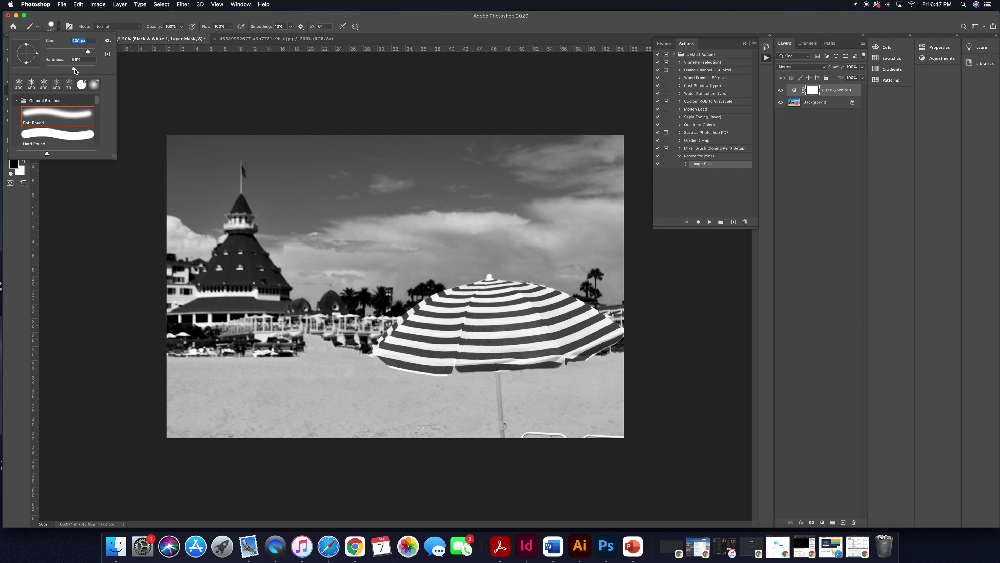
pyautogui.moveTo(73, 69); pyautogui.dragTo(84, 69)
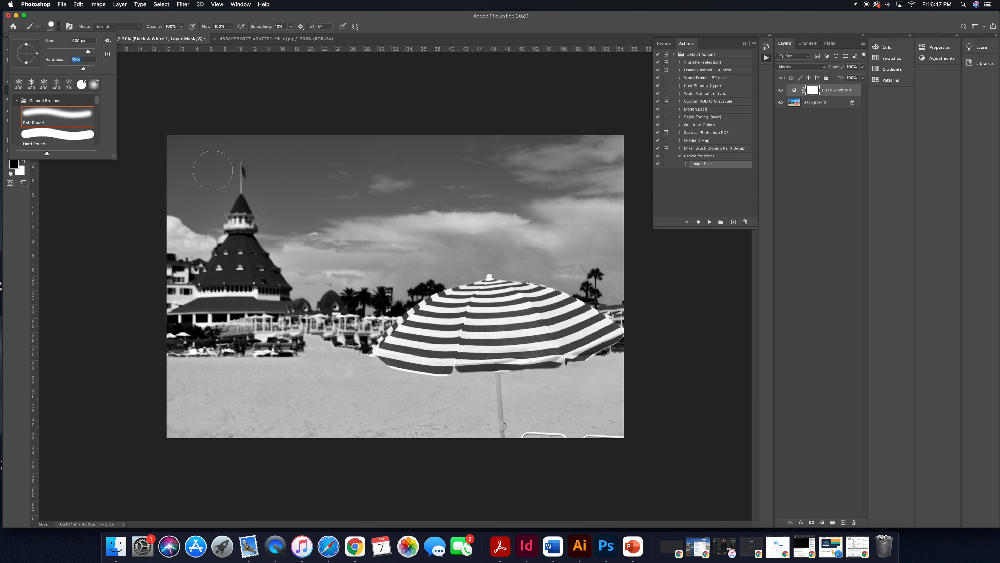
pyautogui.moveTo(76, 65)
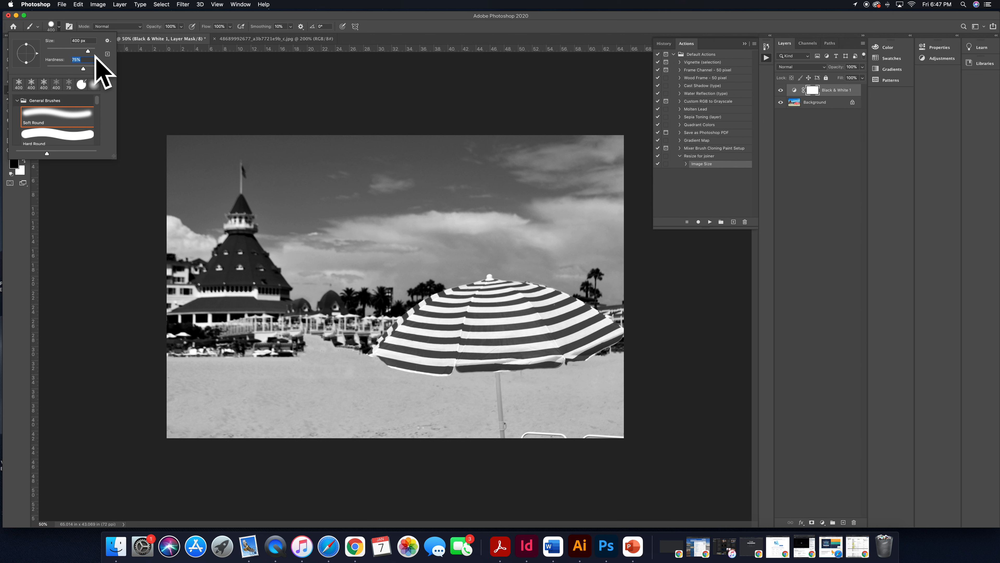
pyautogui.moveTo(432, 335)
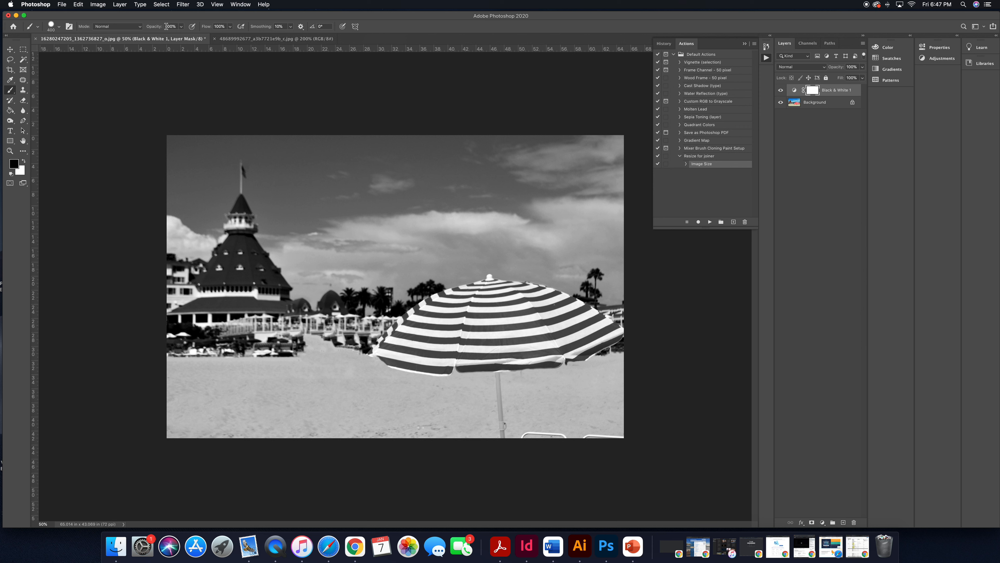
pyautogui.moveTo(208, 26)
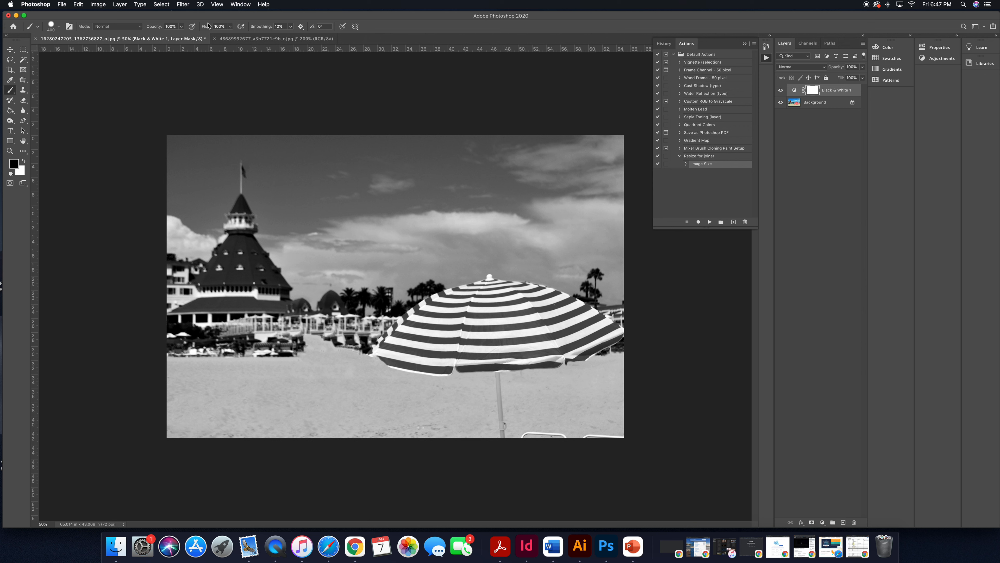
pyautogui.moveTo(479, 28)
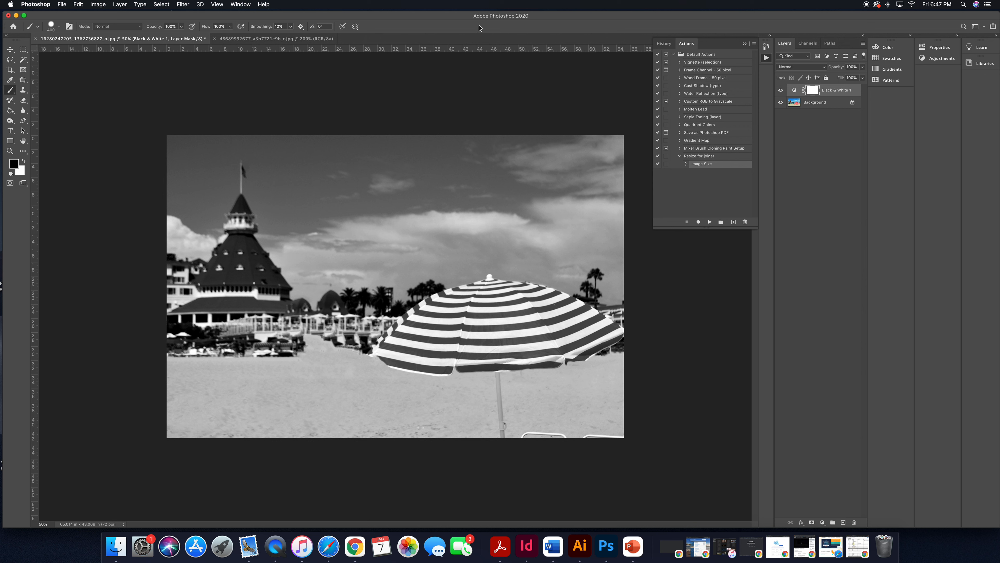
pyautogui.moveTo(501, 317)
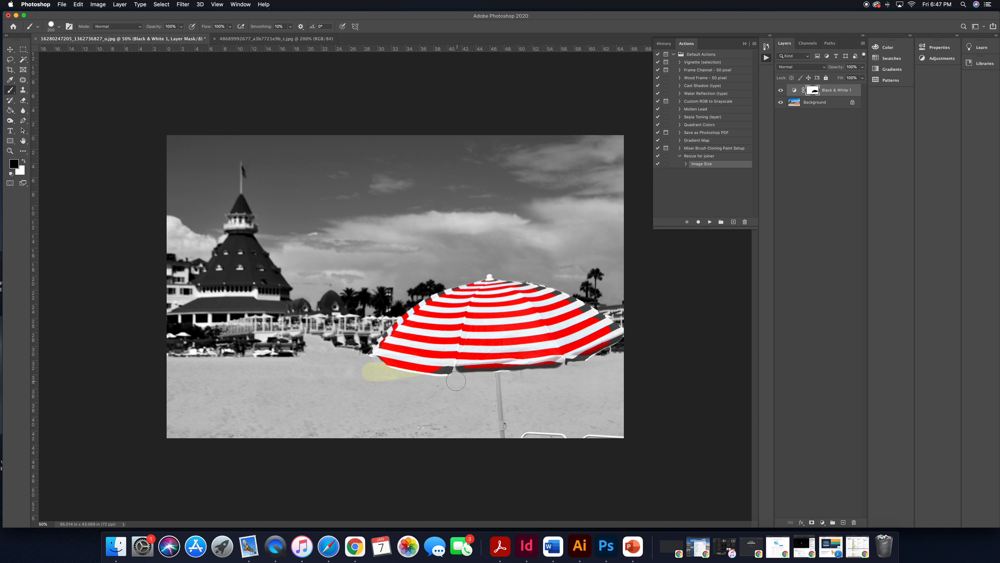
pyautogui.moveTo(46, 153)
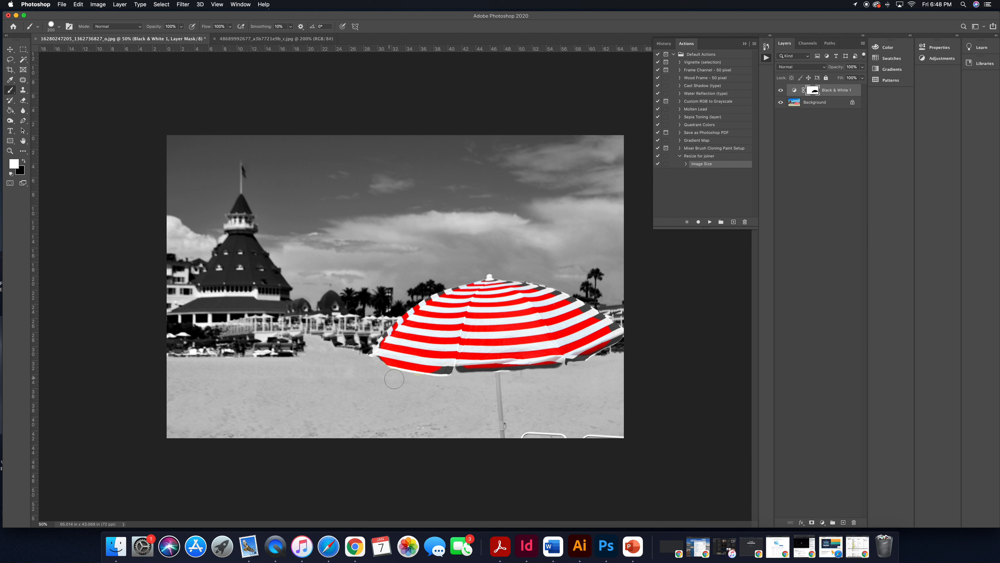
pyautogui.moveTo(57, 158)
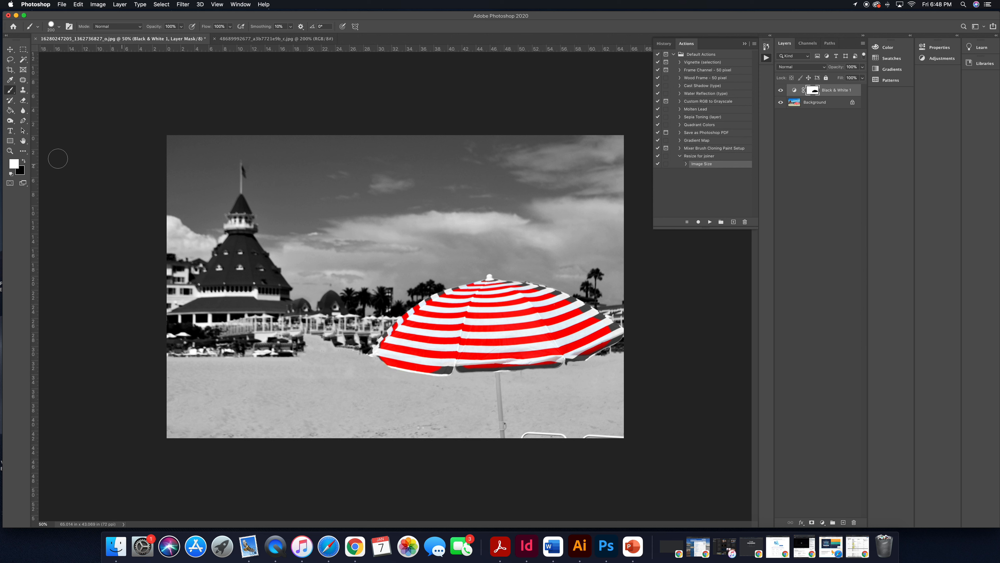
pyautogui.moveTo(411, 348)
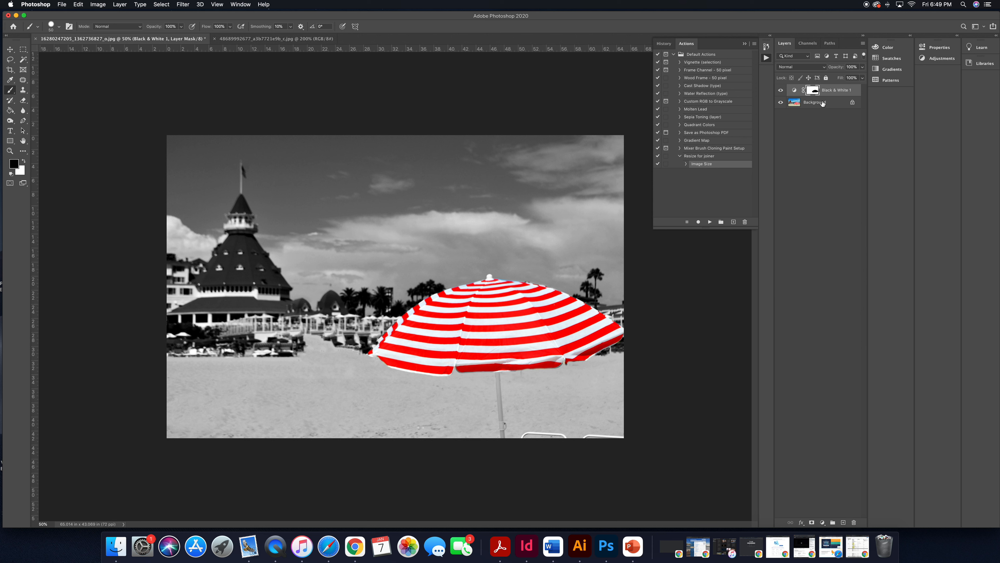
# Target the Black & White 1 layer mask for painting over the umbrella pole.
pyautogui.click(830, 89)
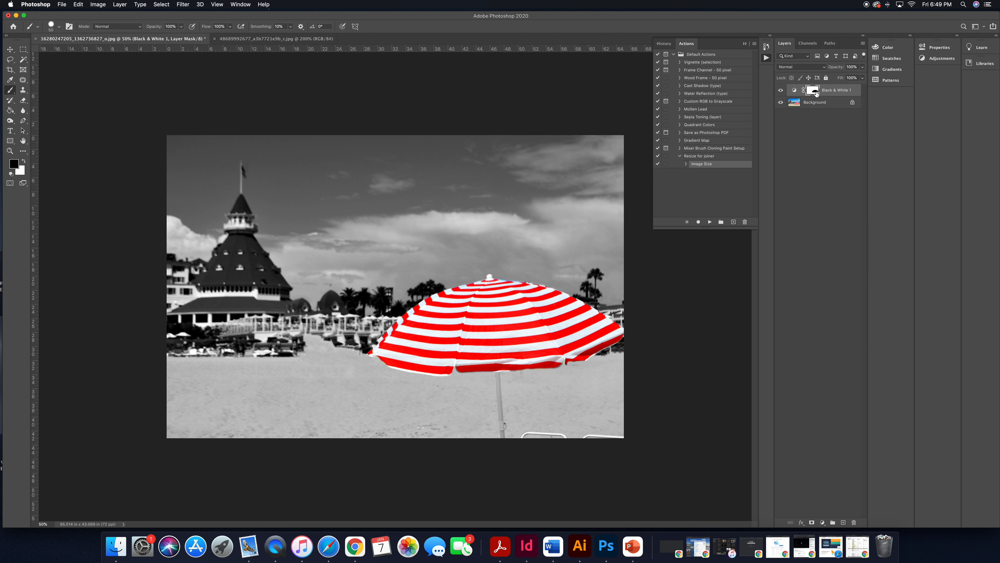
pyautogui.moveTo(412, 190)
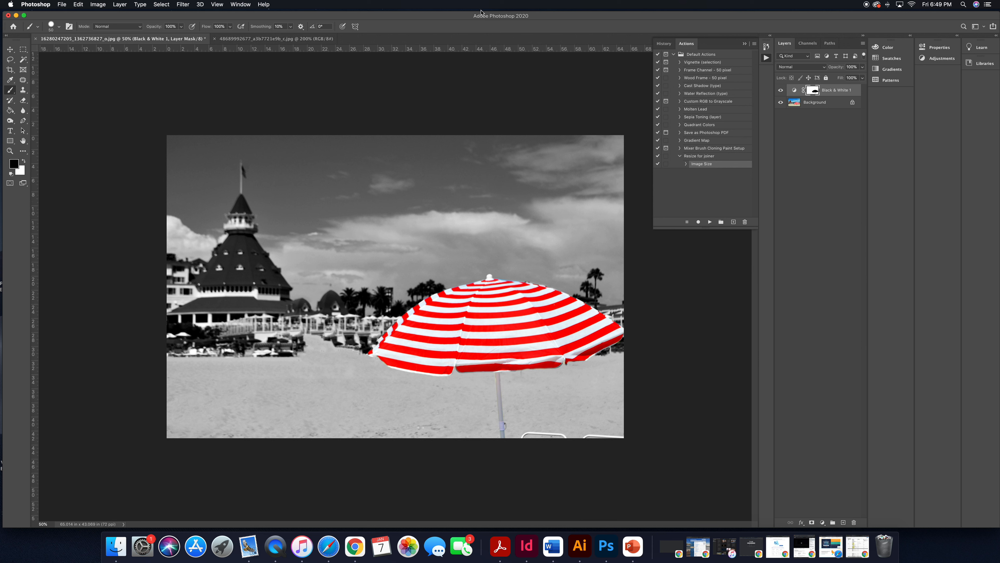
pyautogui.moveTo(318, 98)
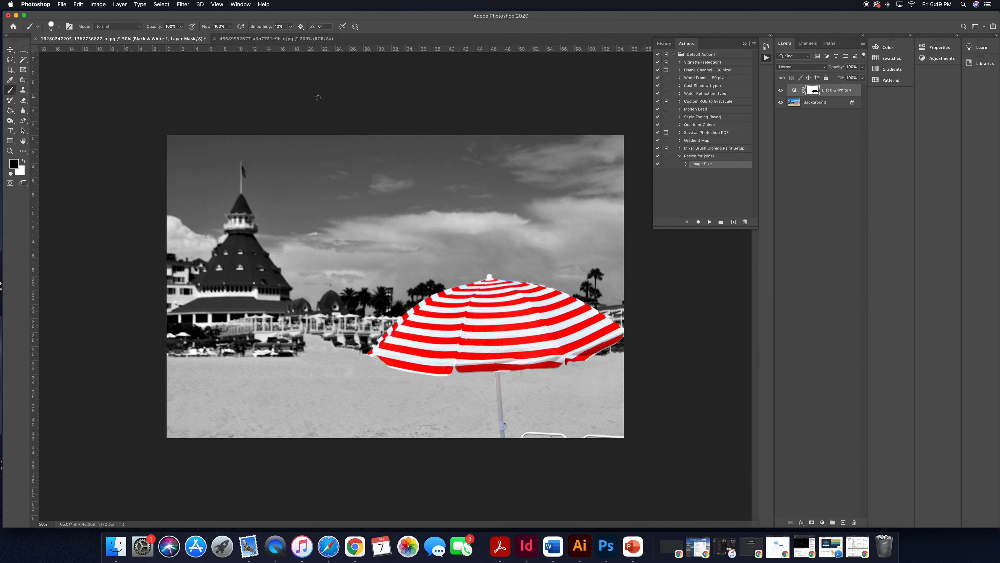
pyautogui.moveTo(584, 53)
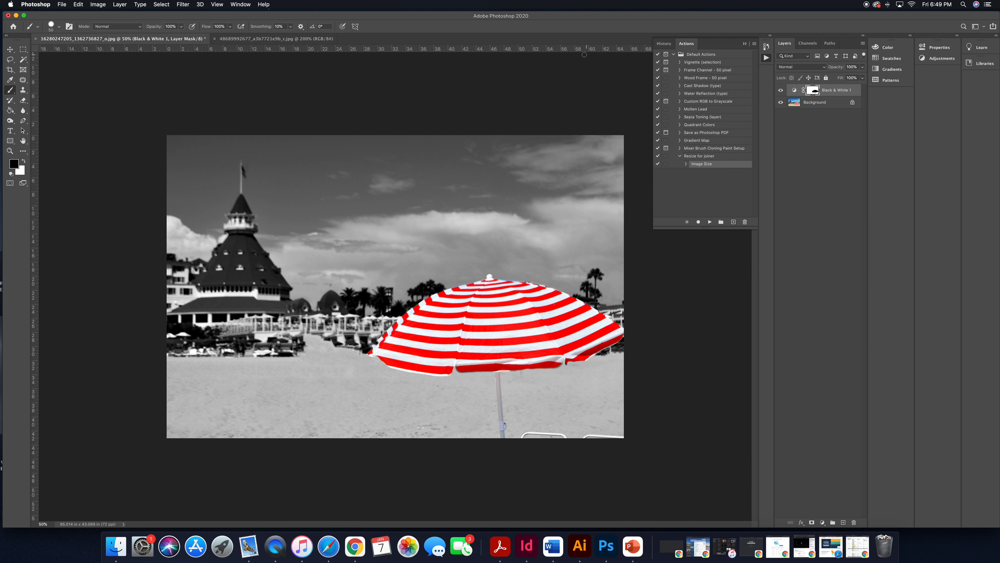